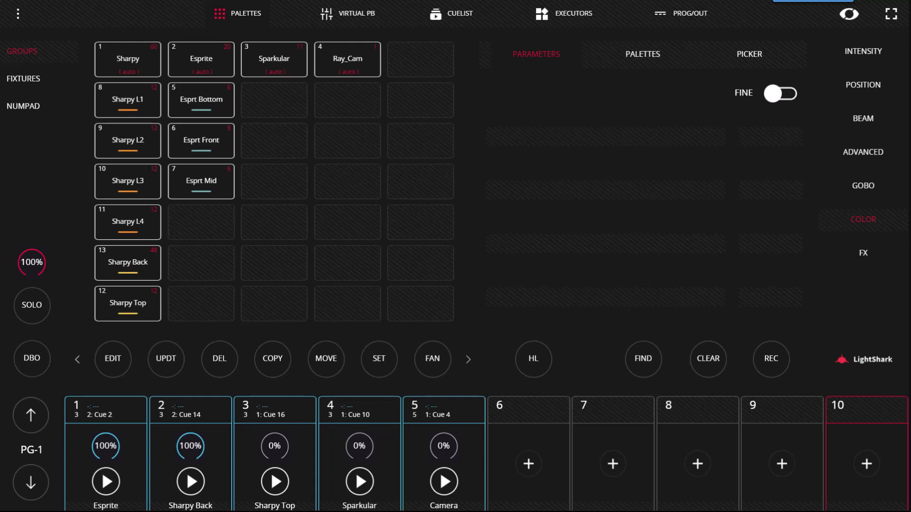
- Color the Sharpy group green and record it as Cue 28 on playback 10
click(127, 59)
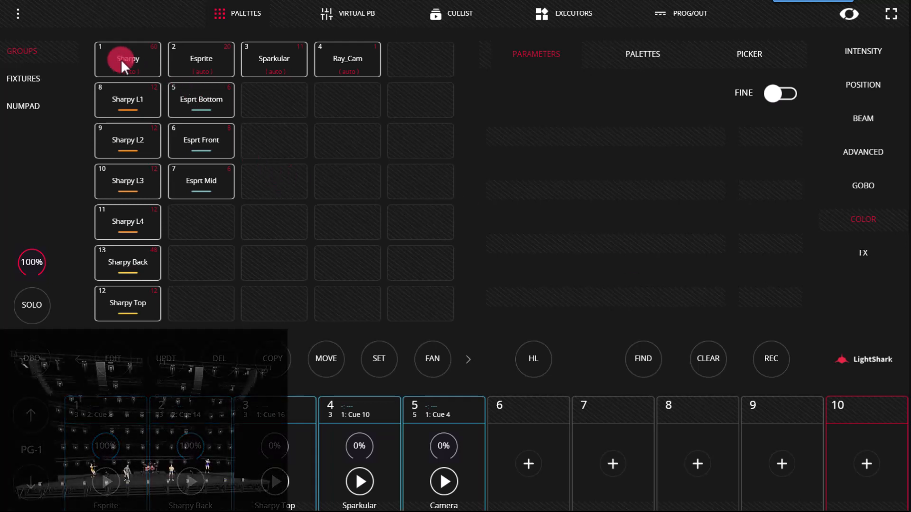
click(127, 59)
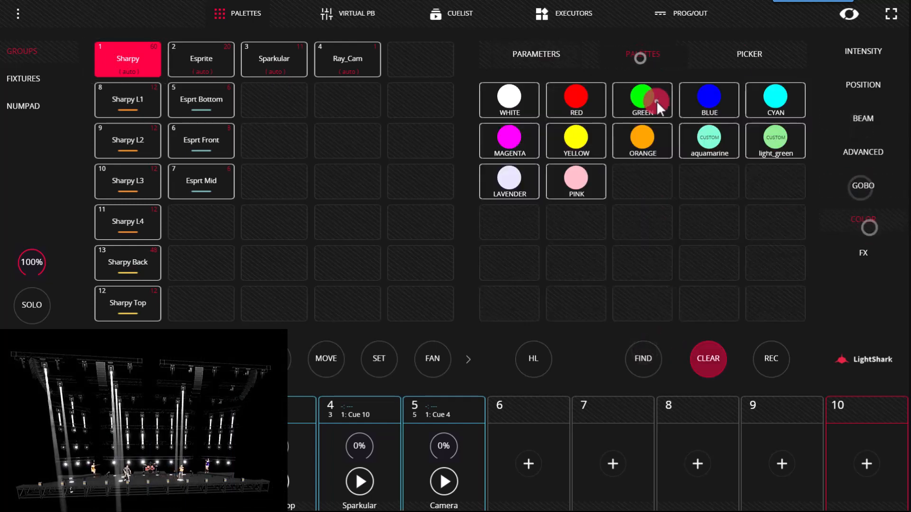
click(642, 99)
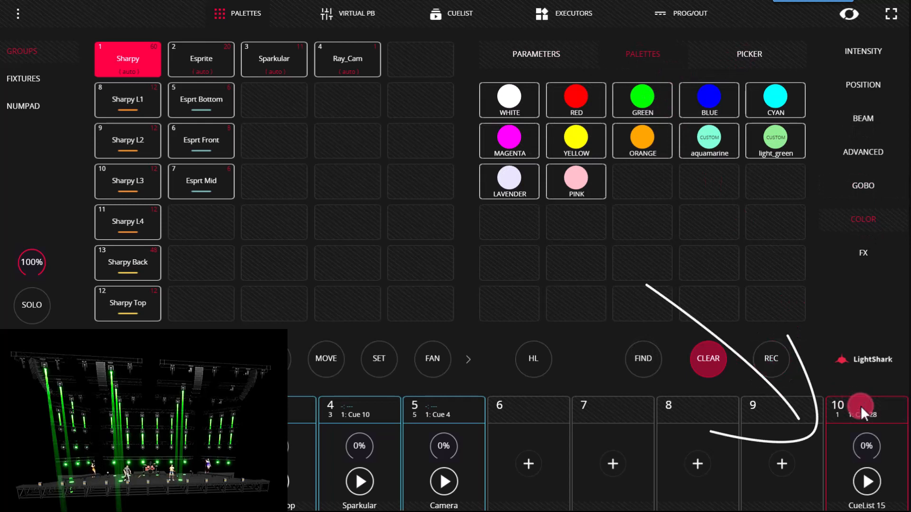
click(707, 358)
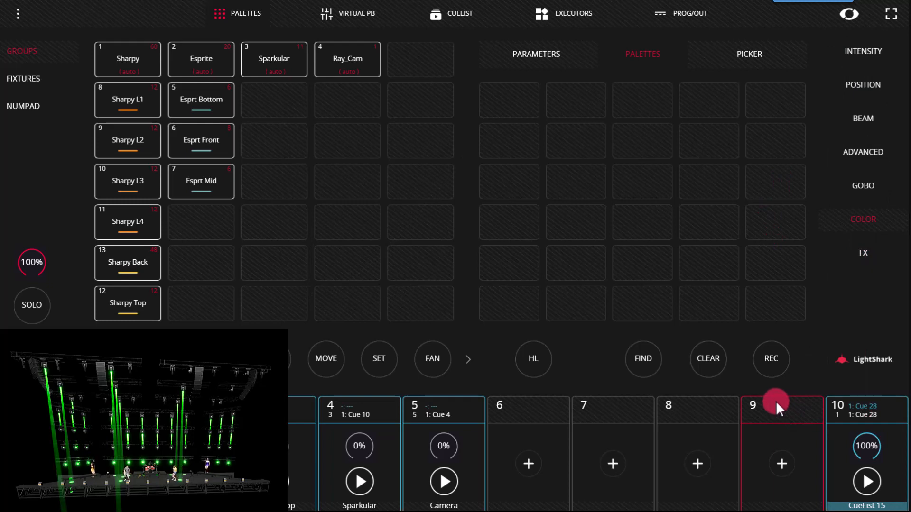
mouse_move(127, 90)
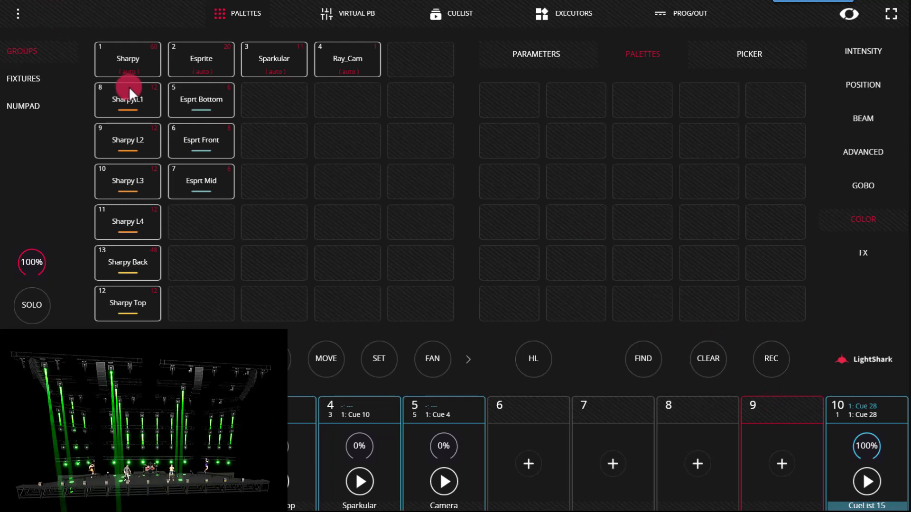
- Make the Sharpy group blue and merge it into playback 10's cue with REC ADD
click(126, 59)
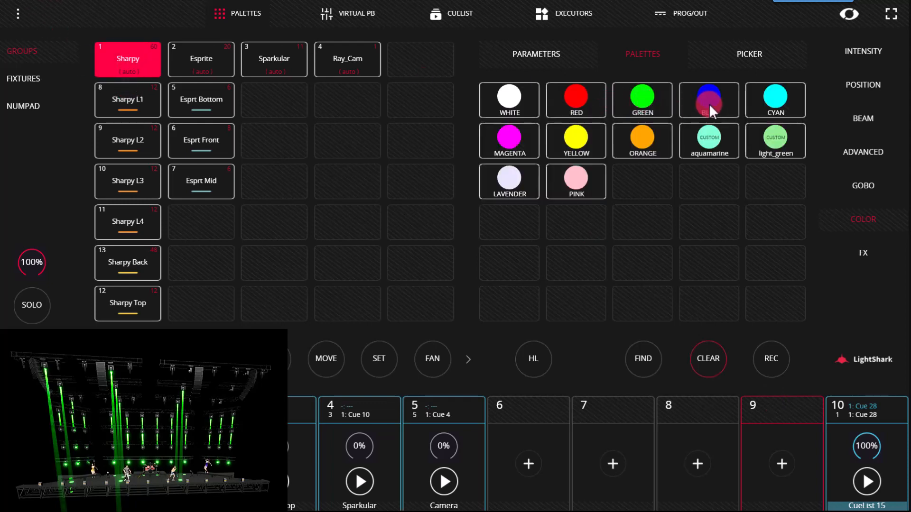
click(708, 99)
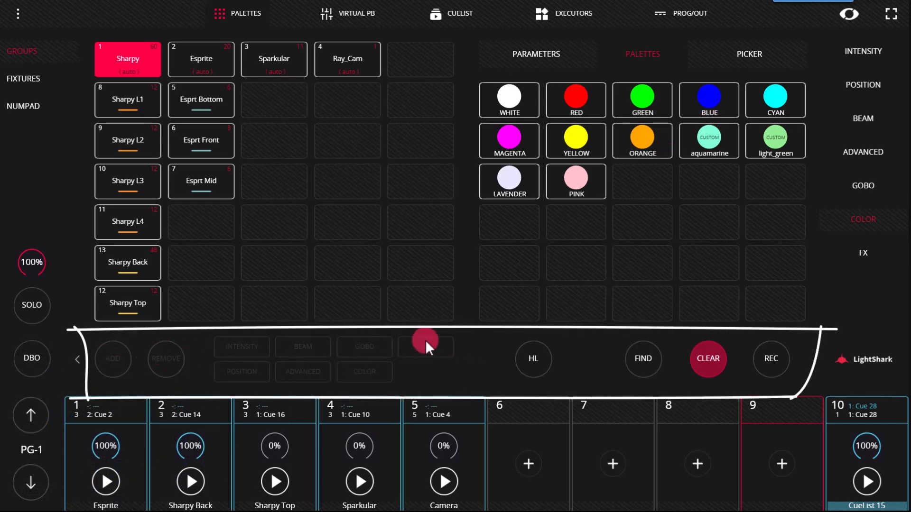
mouse_move(772, 359)
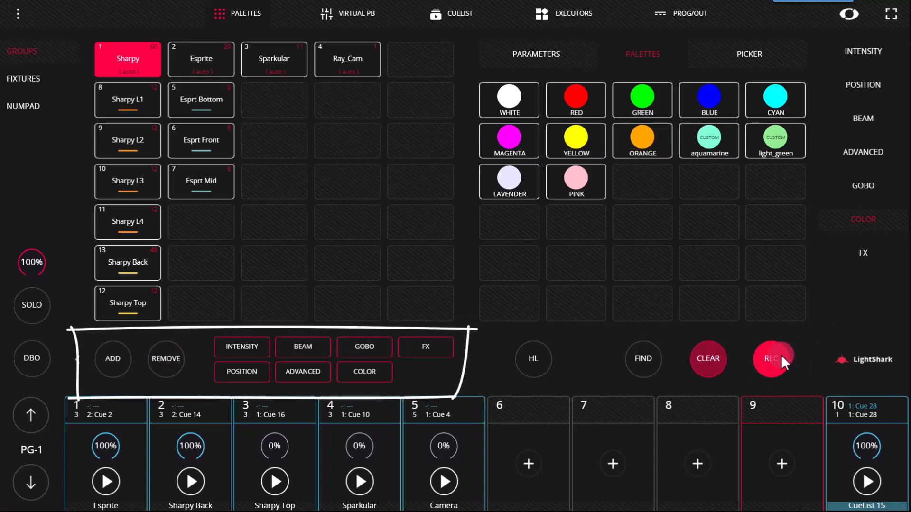
click(113, 358)
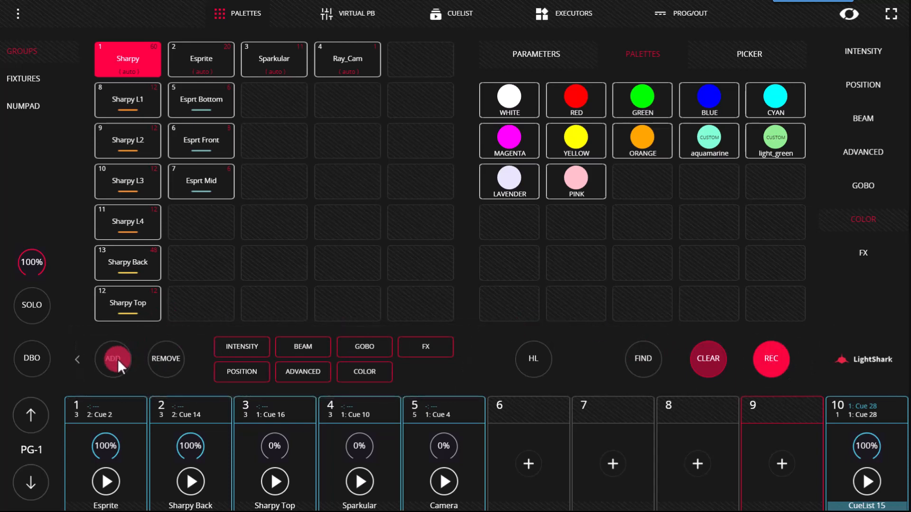
click(114, 359)
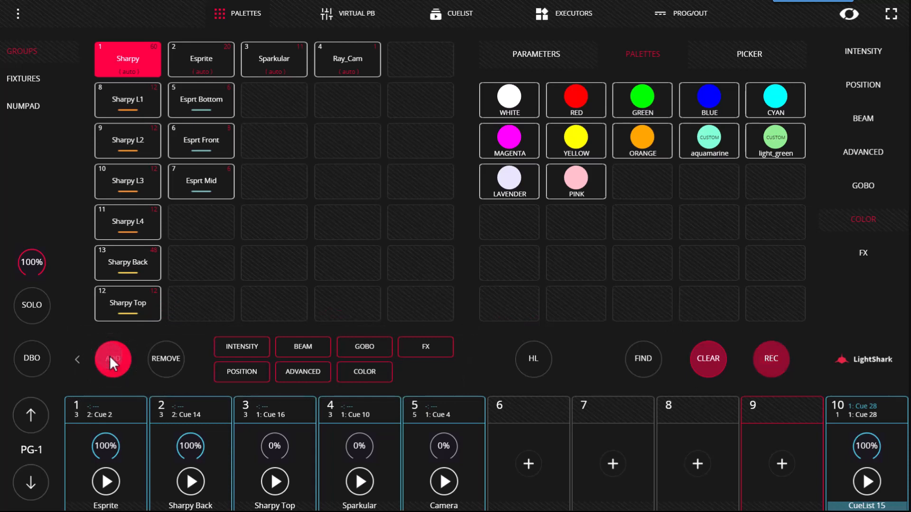
mouse_move(122, 369)
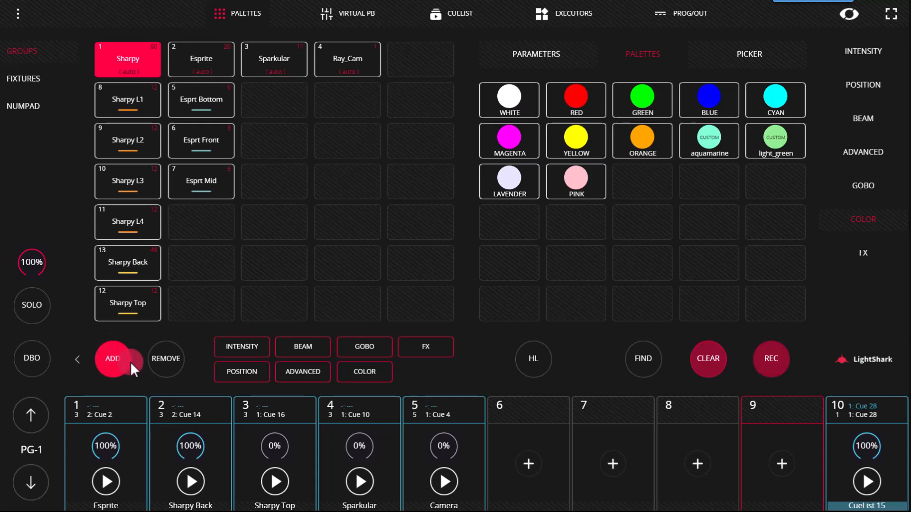
mouse_move(113, 358)
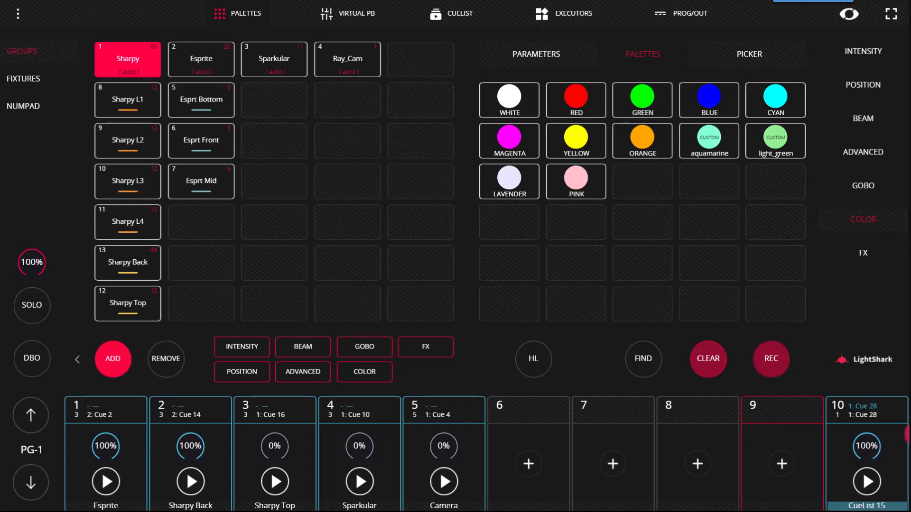
click(866, 410)
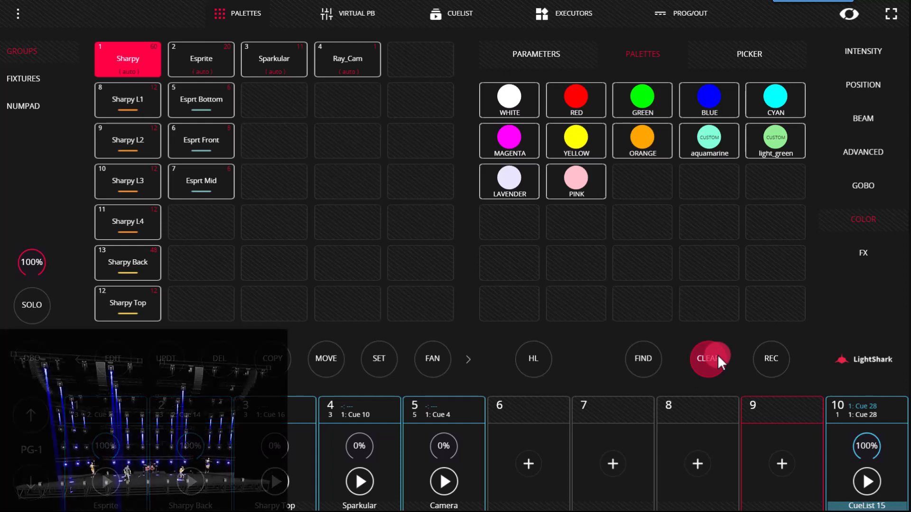
- Clear the programmer, play playback 10, and record the green Sharpy look as another cue
click(707, 358)
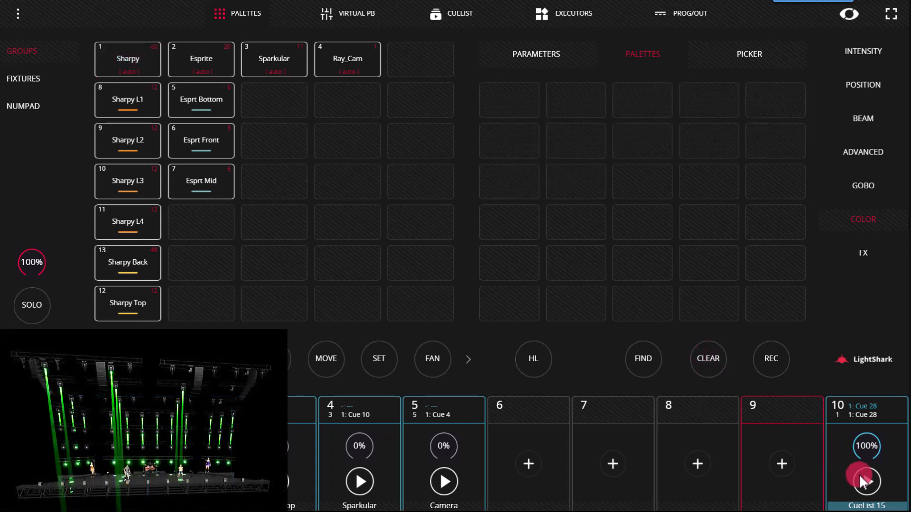
click(865, 483)
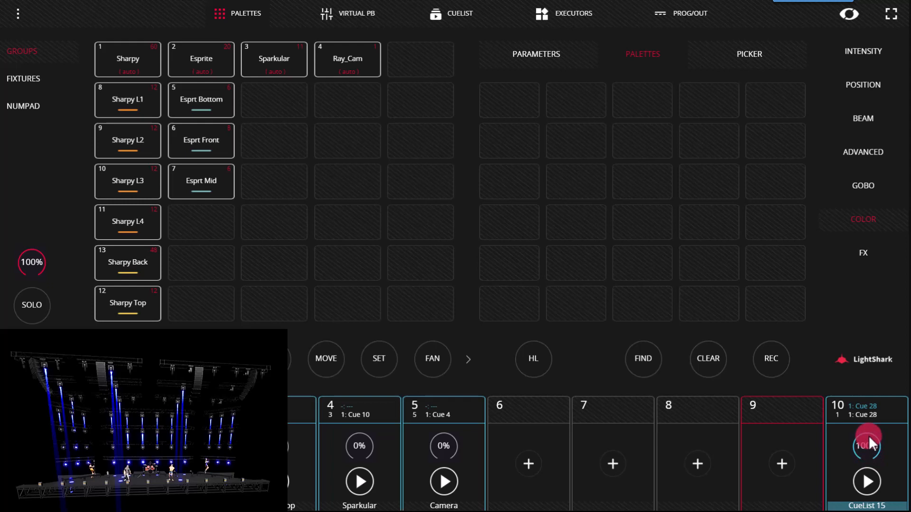
click(127, 59)
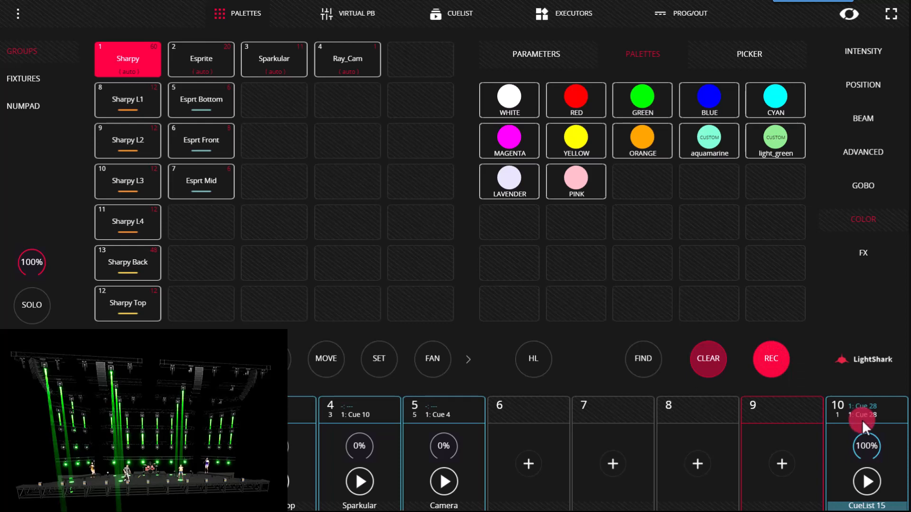
click(127, 59)
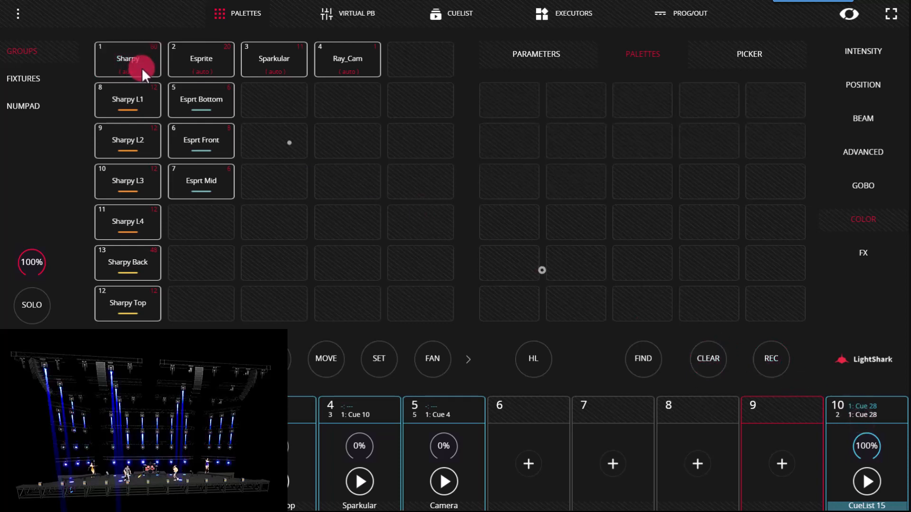
- Add the Sharpy pan/tilt positions to playback 10's active cue only, then clear the programmer
click(127, 58)
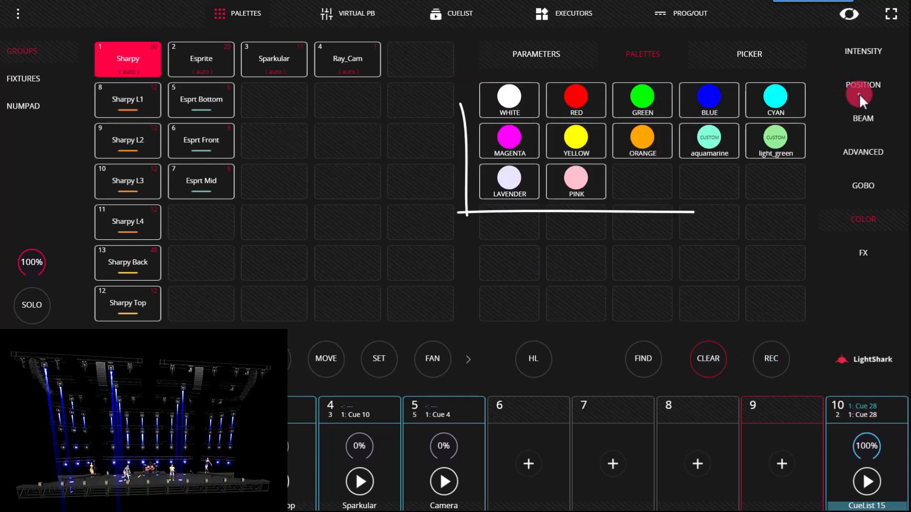
click(863, 85)
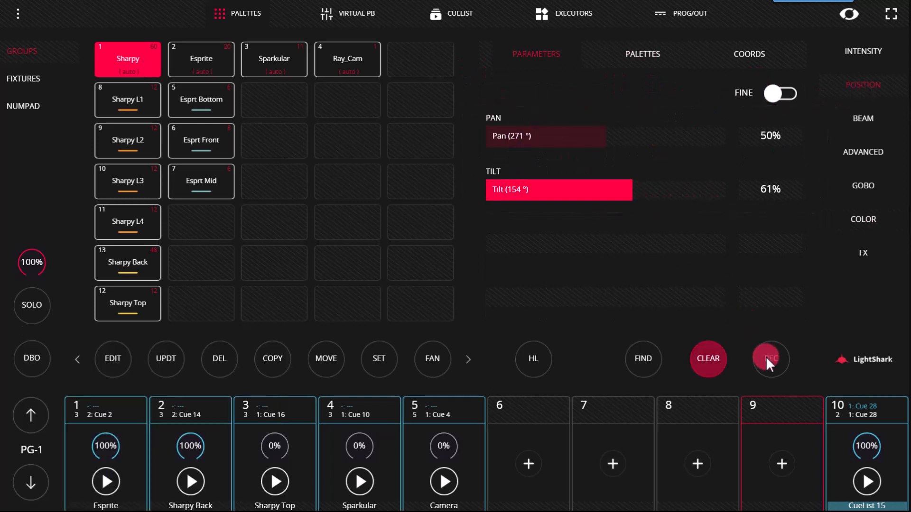
click(771, 359)
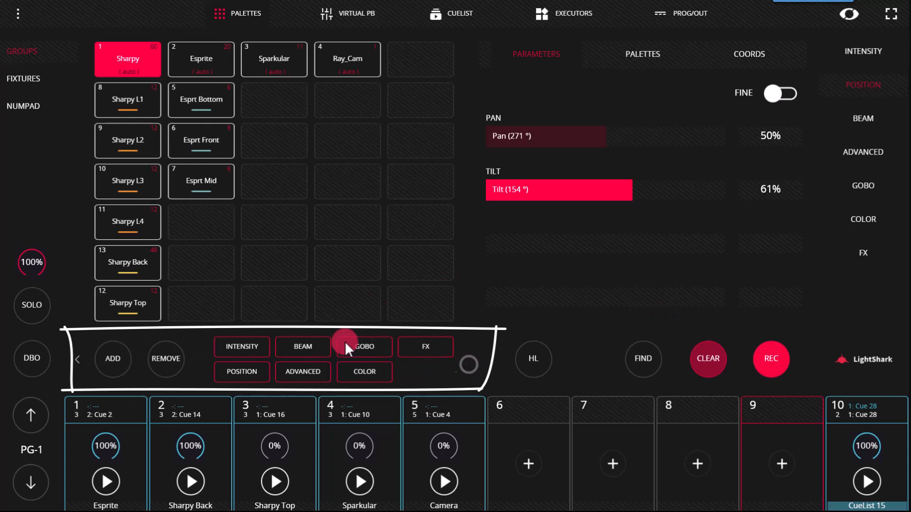
click(113, 359)
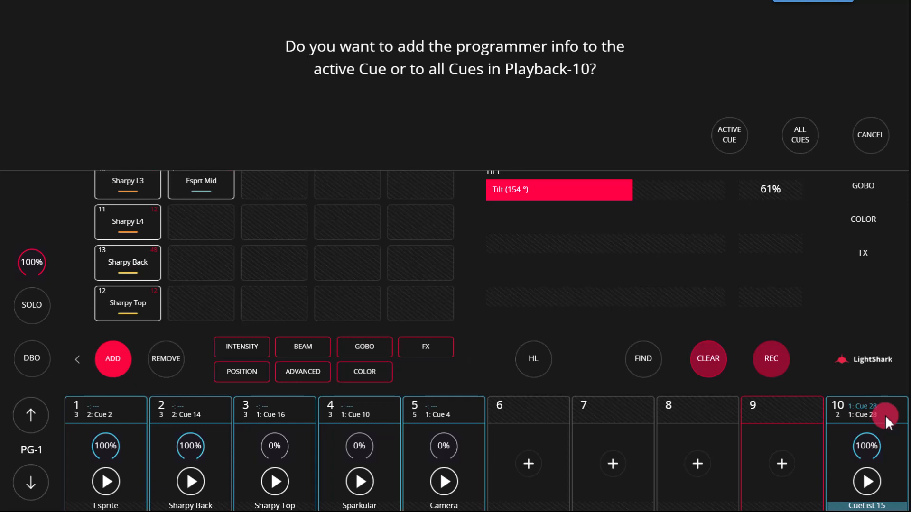
click(729, 134)
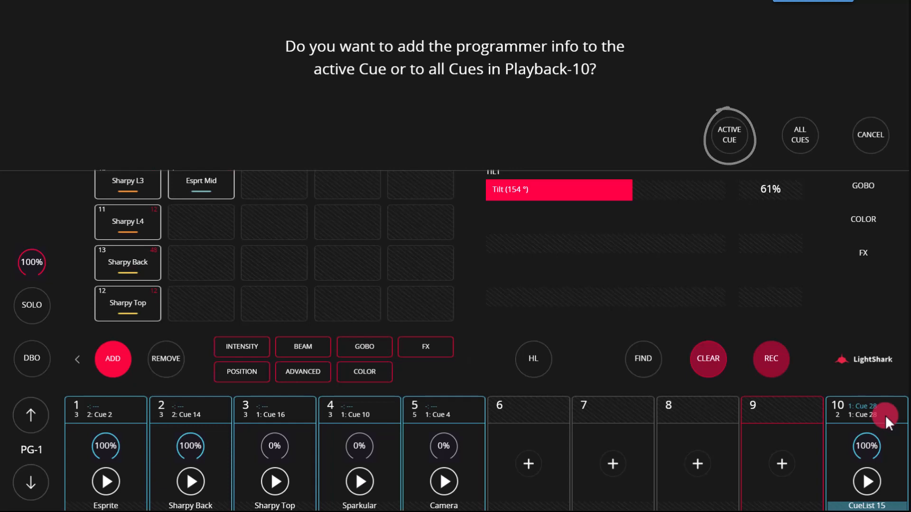
click(800, 134)
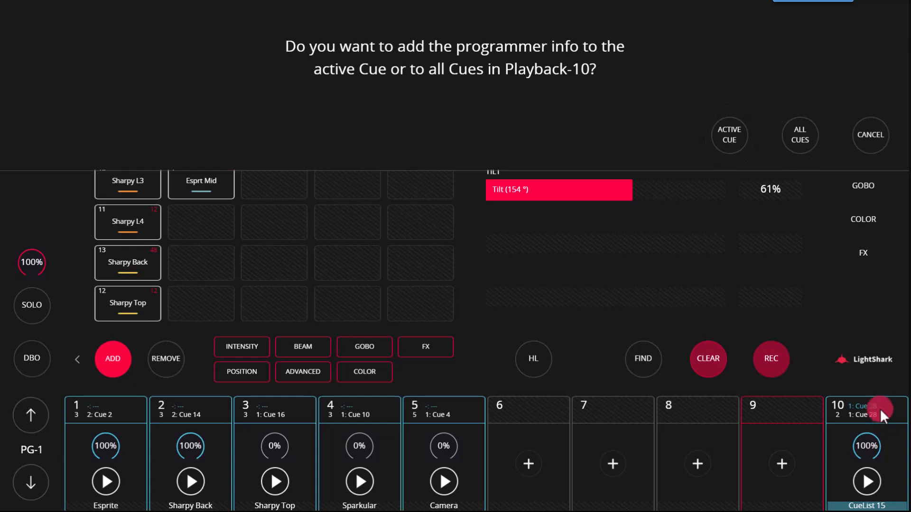
click(729, 134)
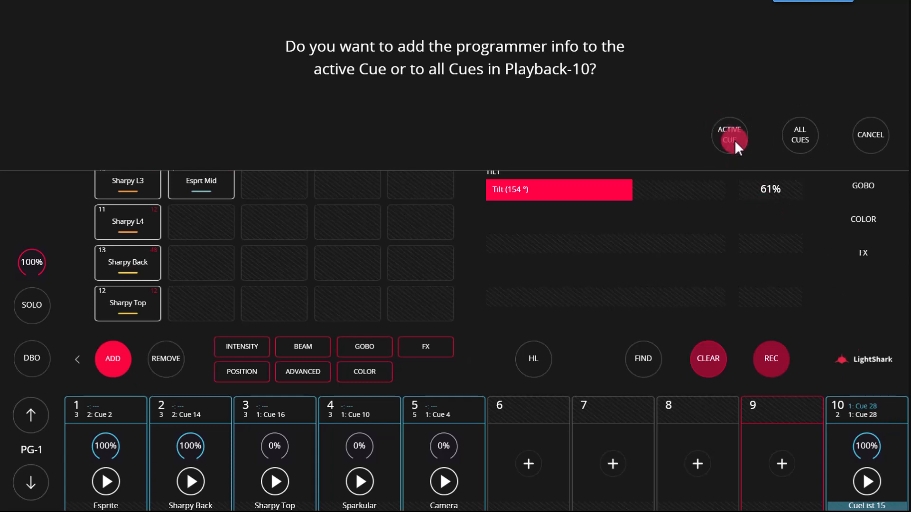
click(730, 134)
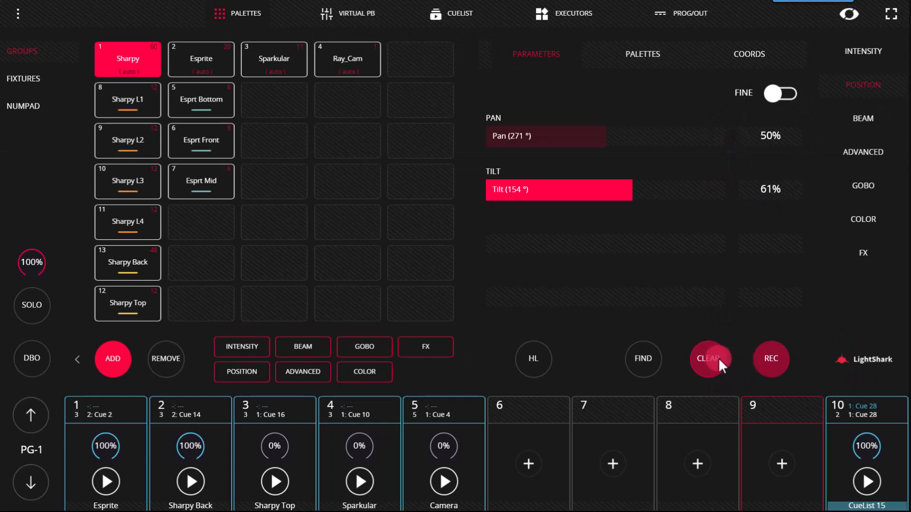
click(707, 359)
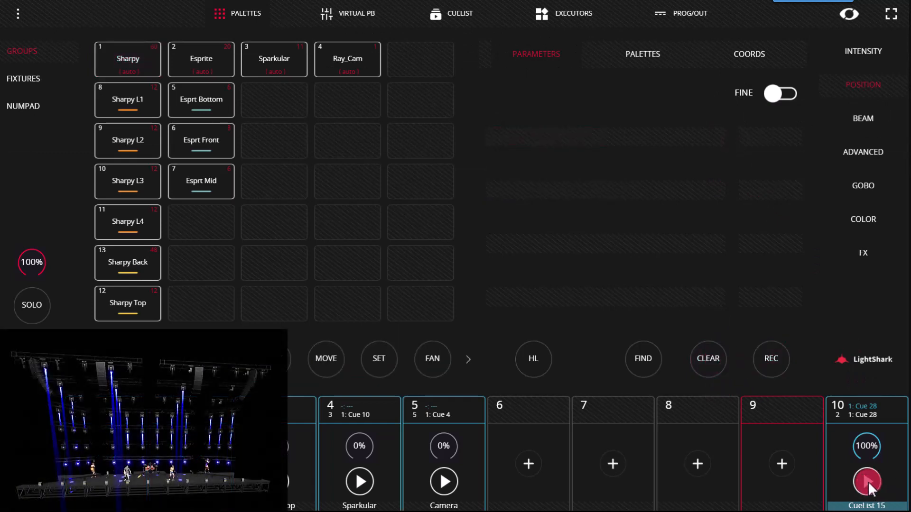
- Advance playback 10 to Cue 29 and start a COLOR-filtered REMOVE of the Sharpy data
click(867, 484)
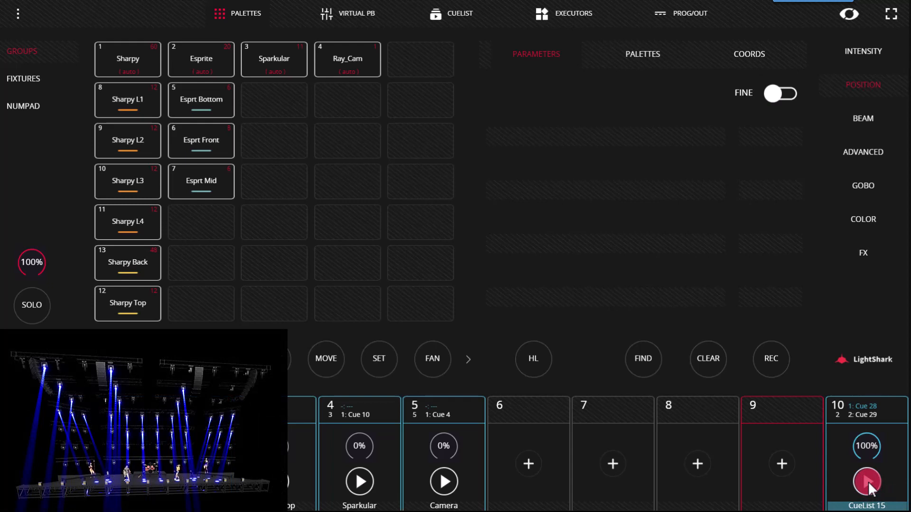
click(127, 59)
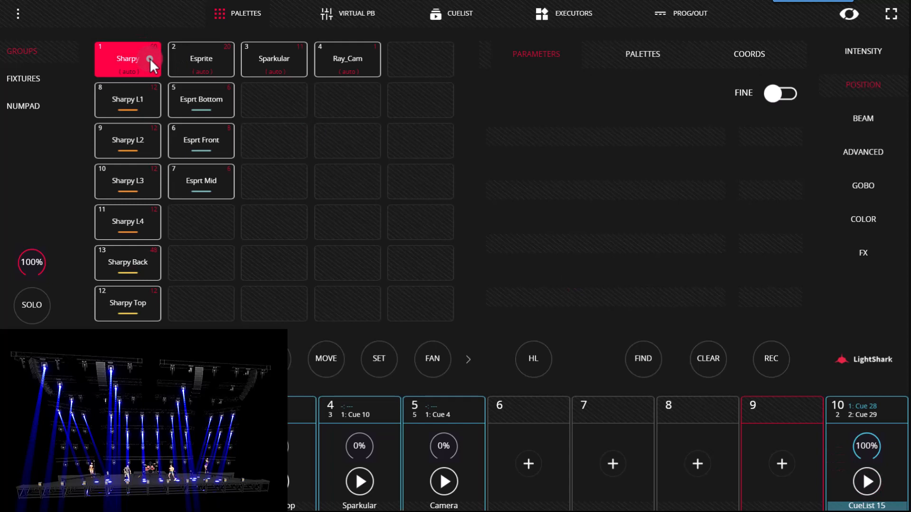
click(862, 85)
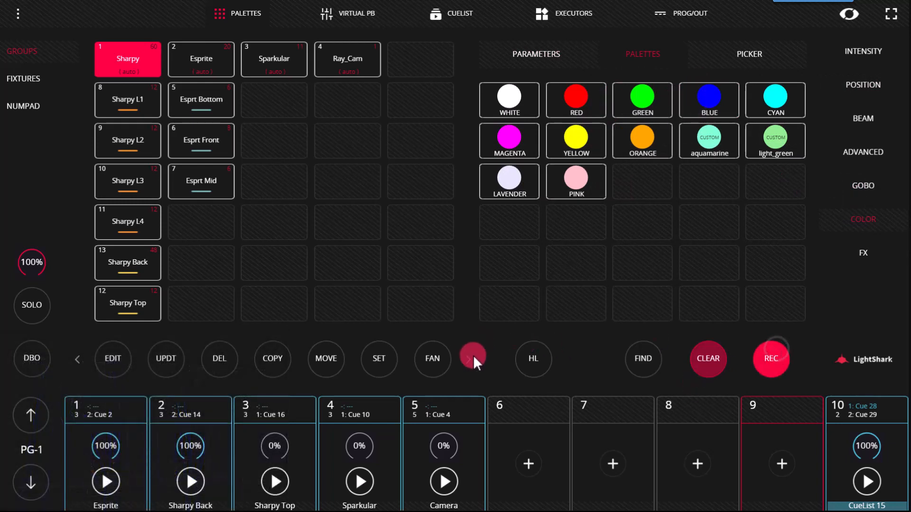
click(473, 359)
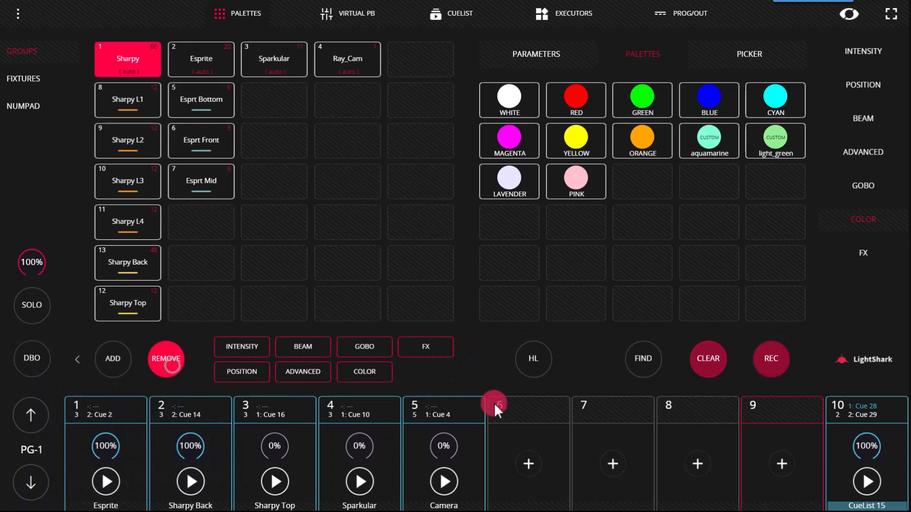
click(165, 359)
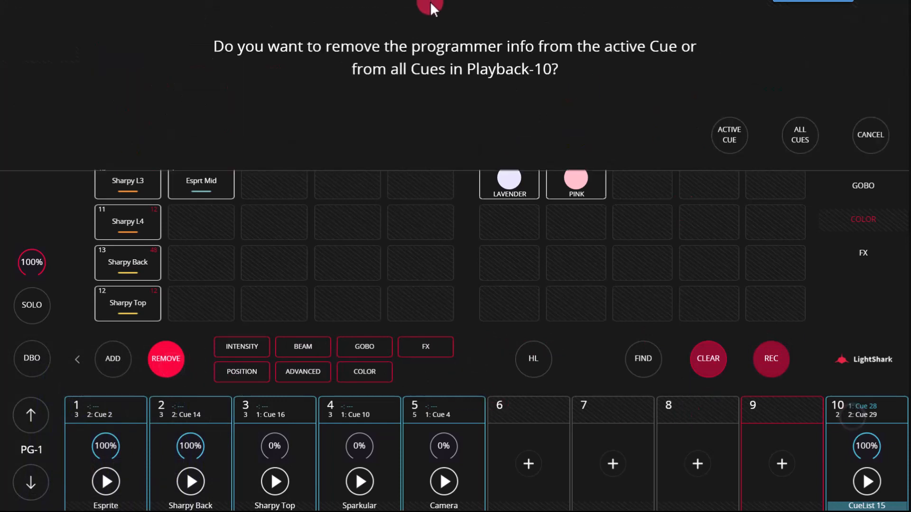
click(800, 134)
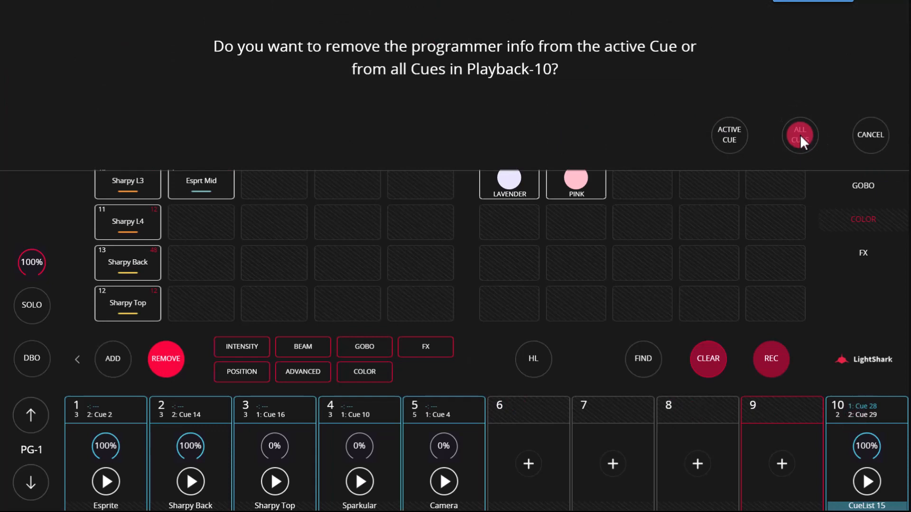
- Remove colour from all cues on playback 10 and step through its cues
click(799, 134)
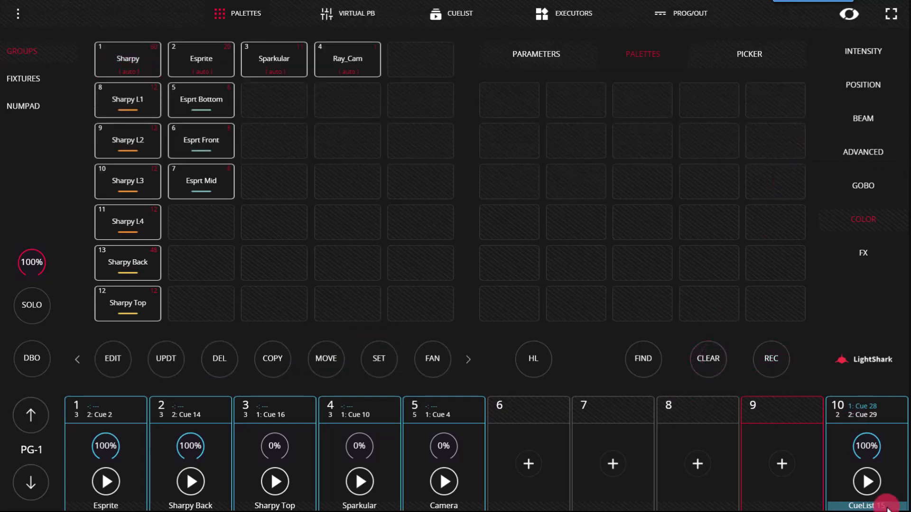
click(867, 481)
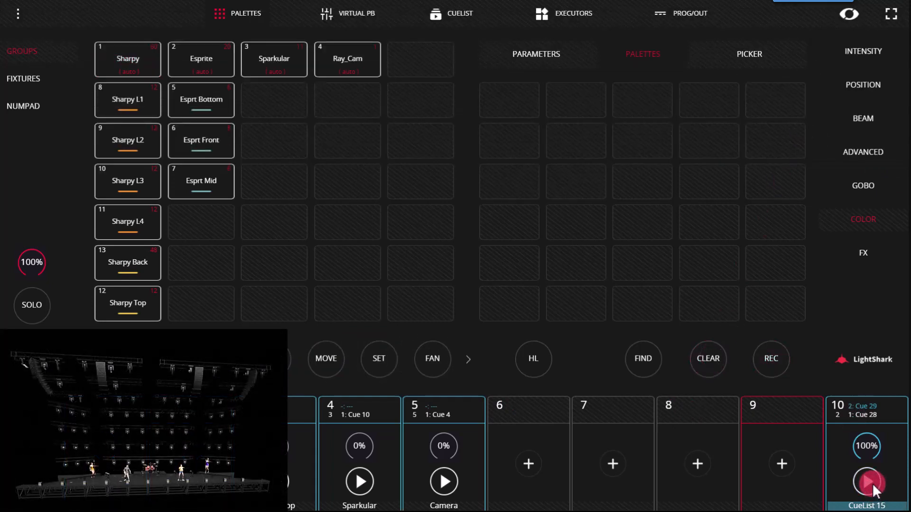
click(867, 483)
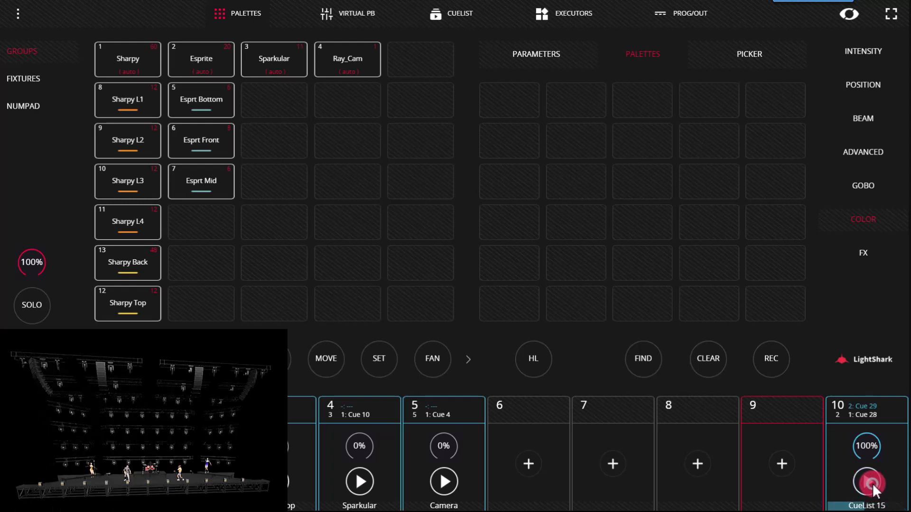
click(867, 482)
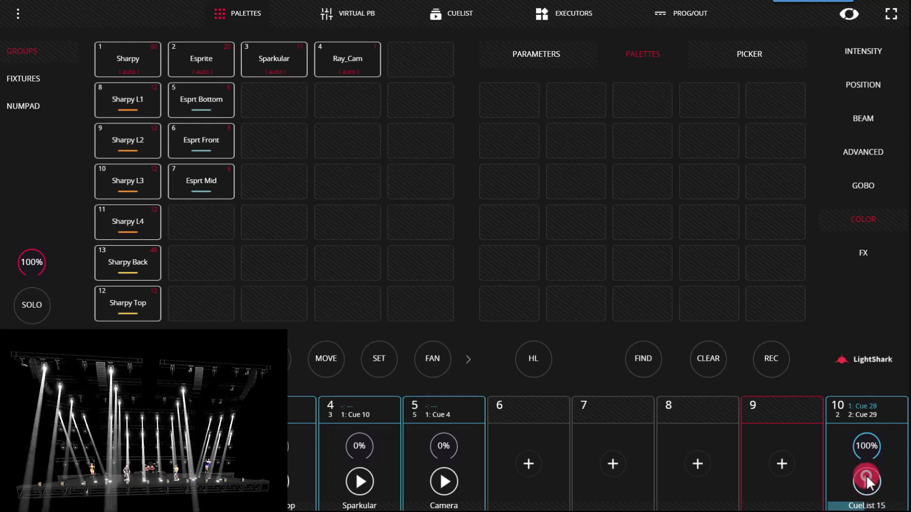
click(866, 481)
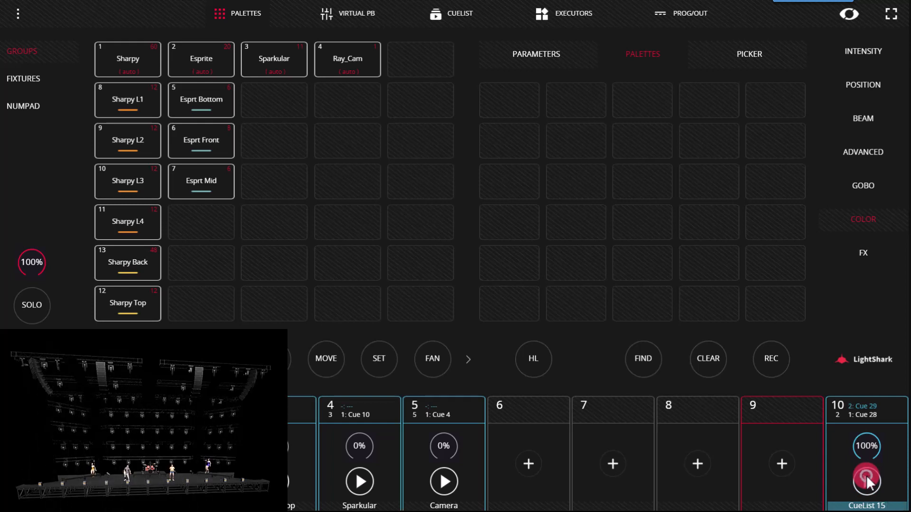
- Reselect the Sharpy group and view its colour parameter values
click(126, 58)
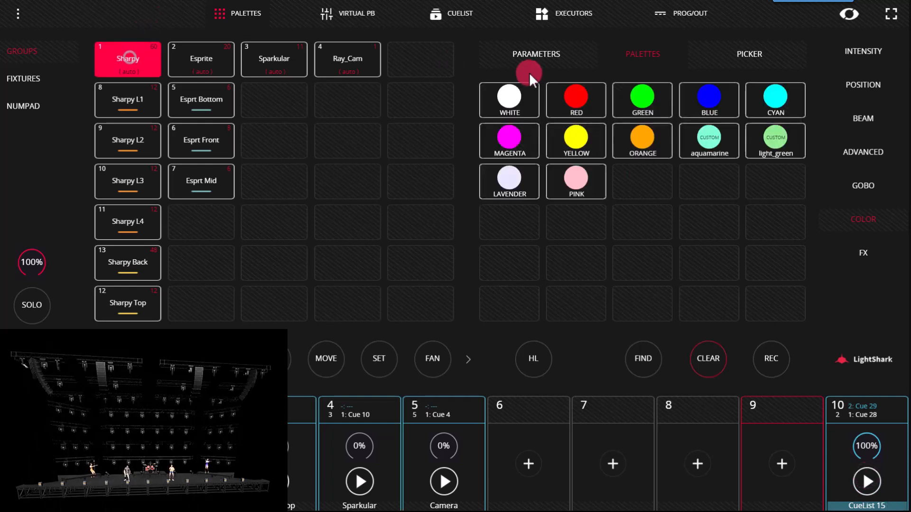
click(535, 54)
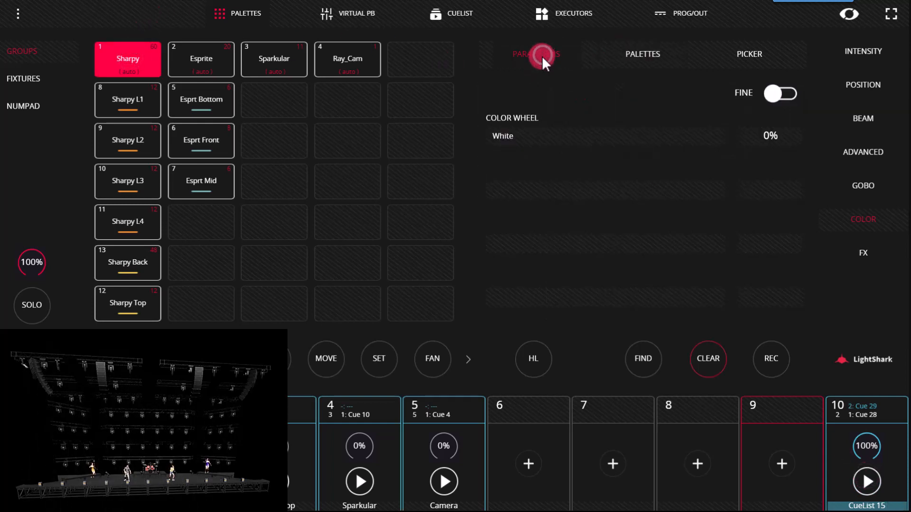
click(867, 481)
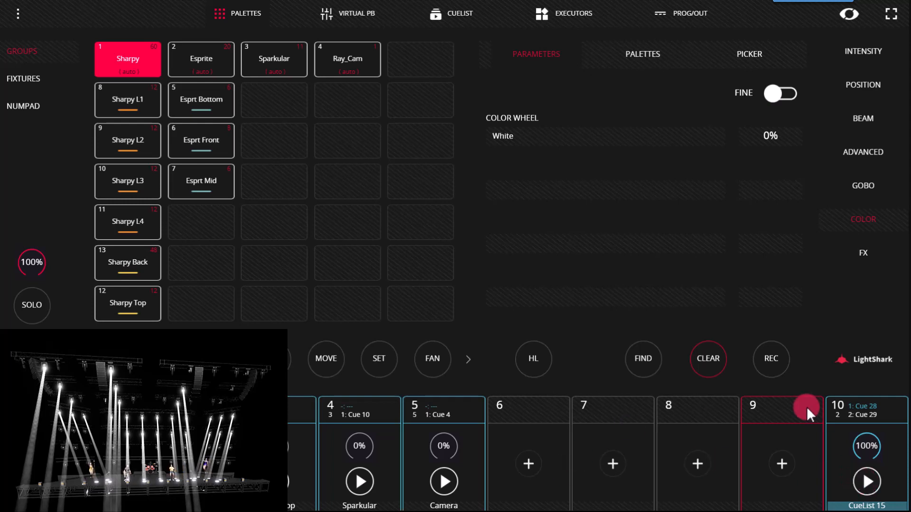
mouse_move(836, 421)
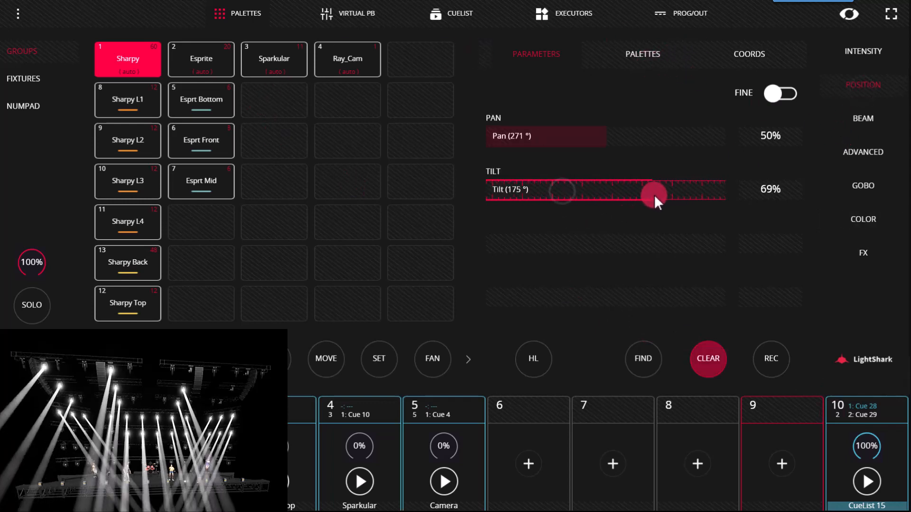
- Bring up the Sharpy colour parameters for editing
click(863, 219)
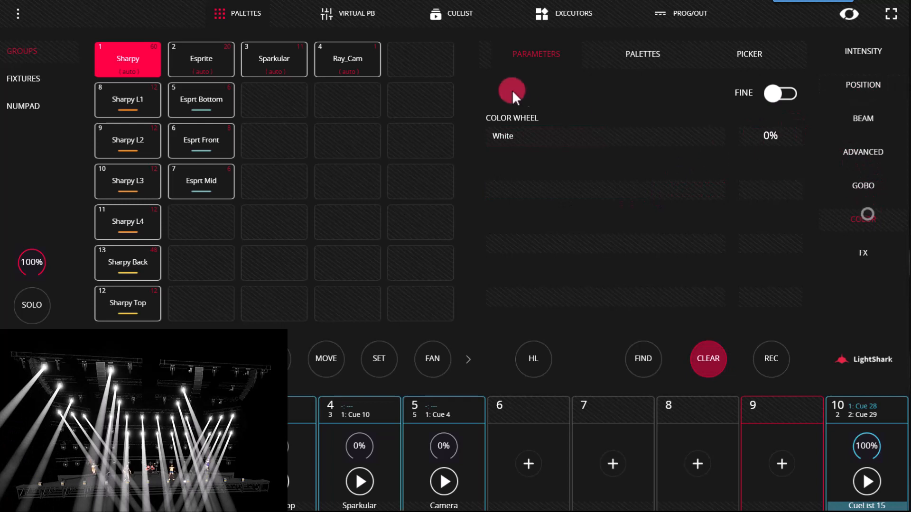
click(642, 53)
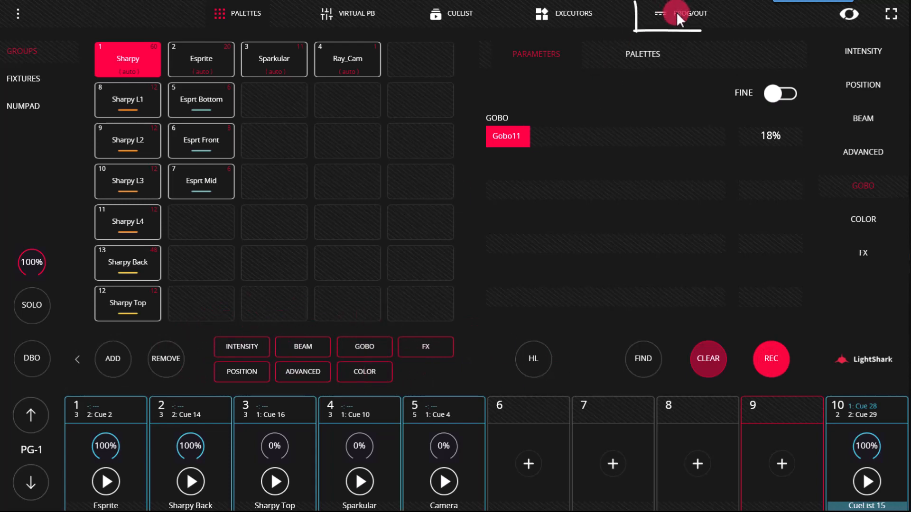
click(688, 13)
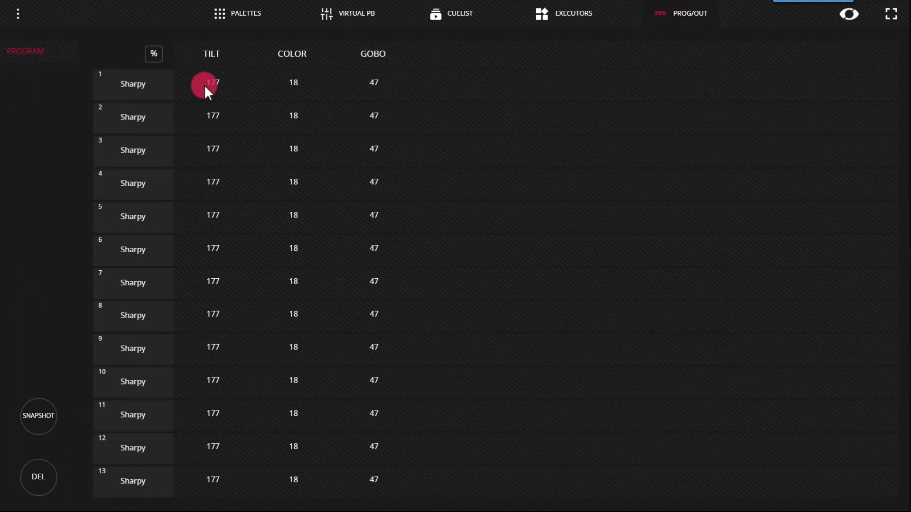
mouse_move(390, 82)
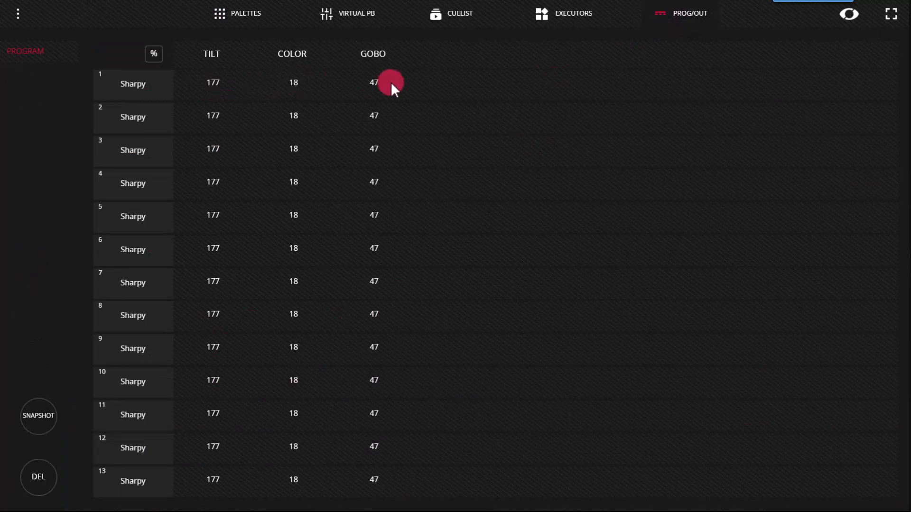
mouse_move(225, 13)
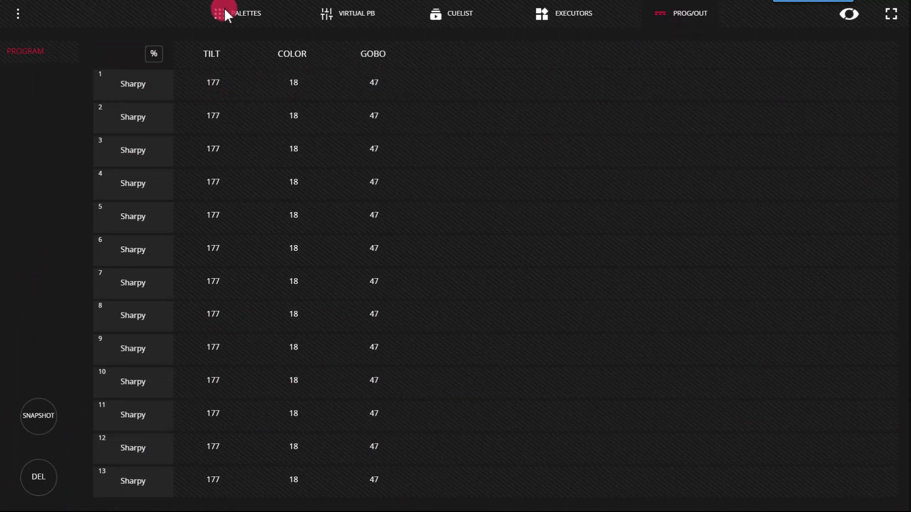
click(237, 13)
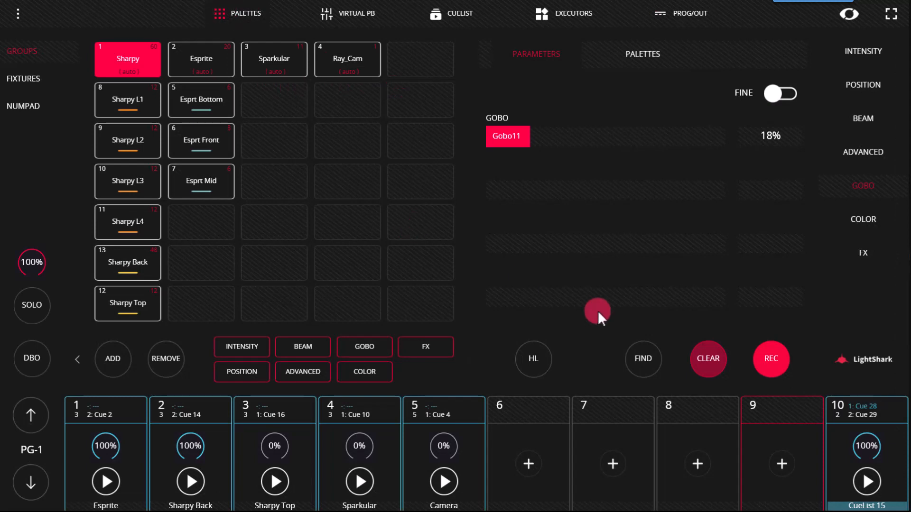
mouse_move(353, 323)
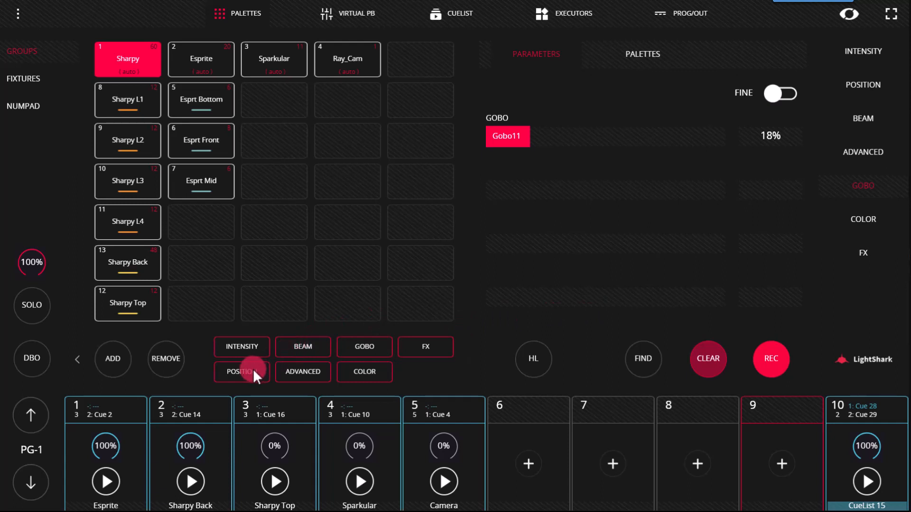
mouse_move(302, 372)
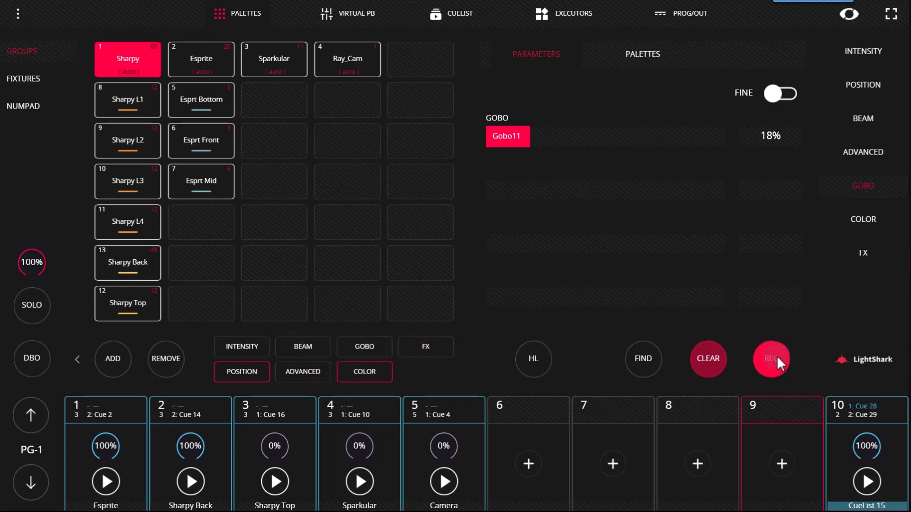
- Record the position and colour values as Cue 30 on playback 9, then clear the programmer
click(770, 359)
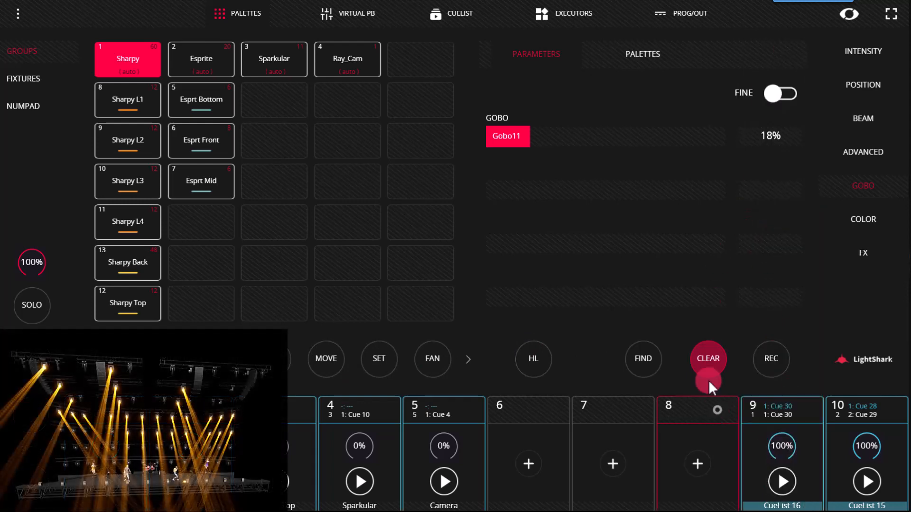
click(707, 359)
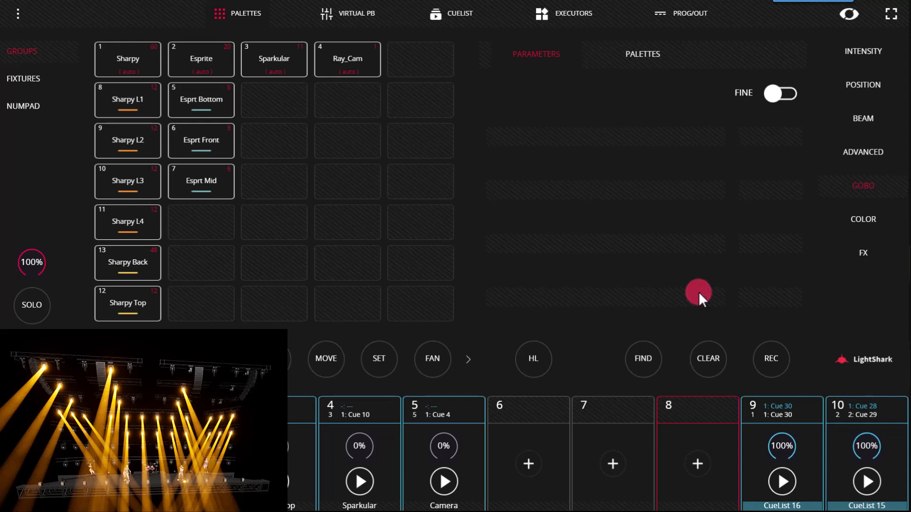
mouse_move(706, 306)
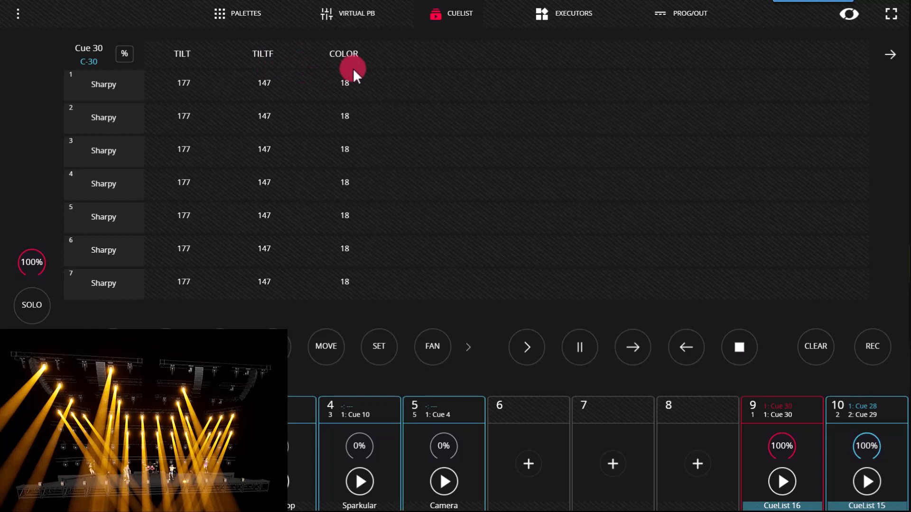
click(220, 12)
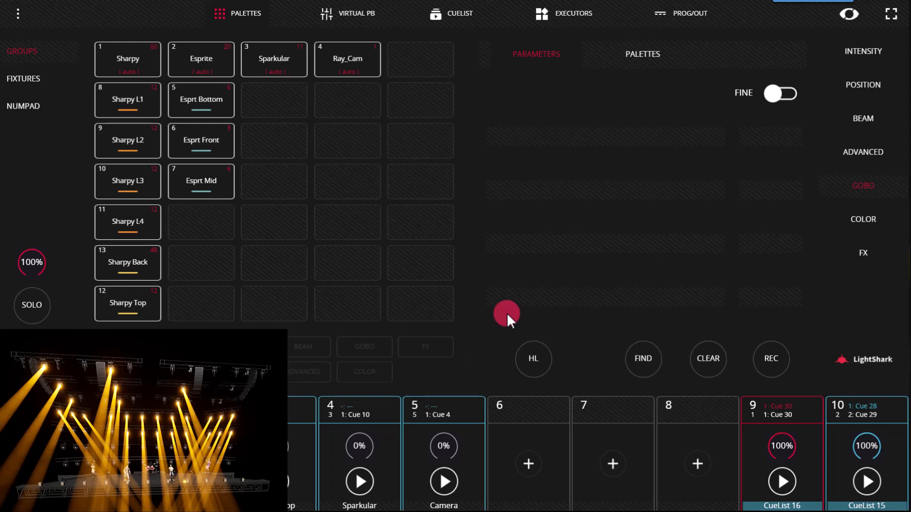
mouse_move(659, 46)
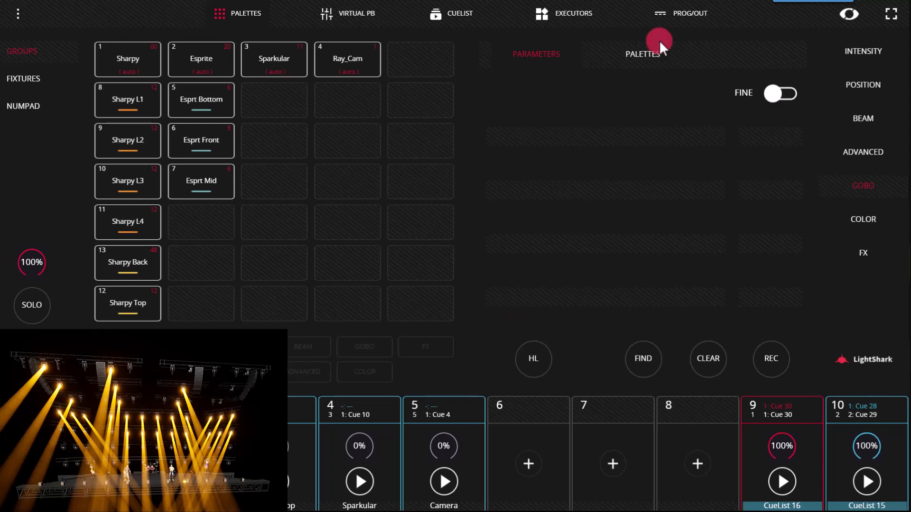
click(689, 13)
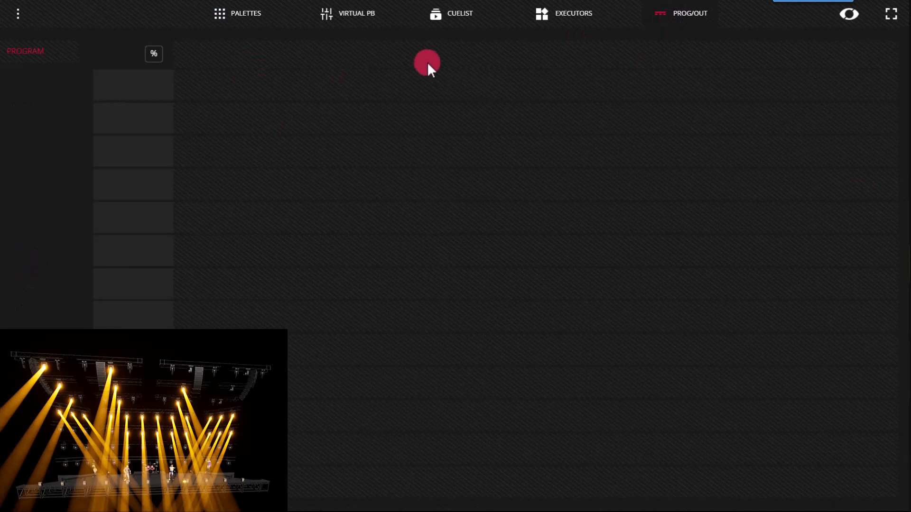
click(246, 12)
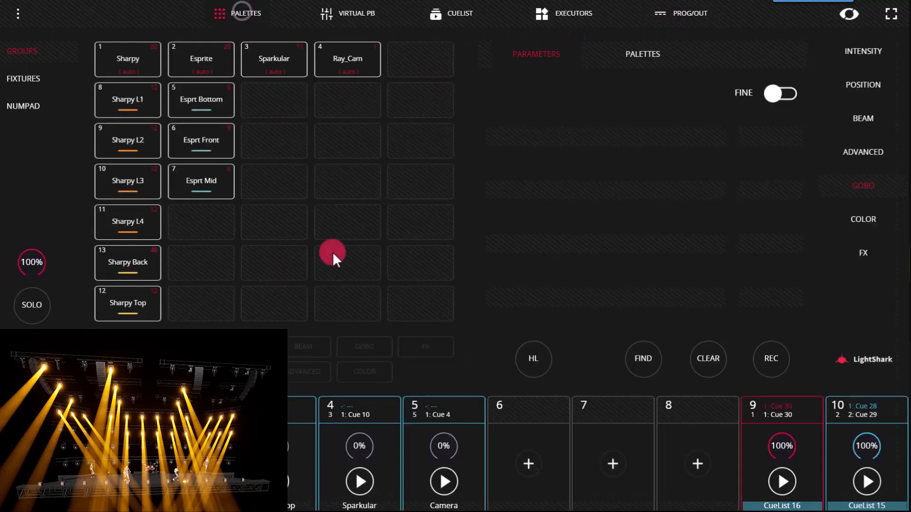